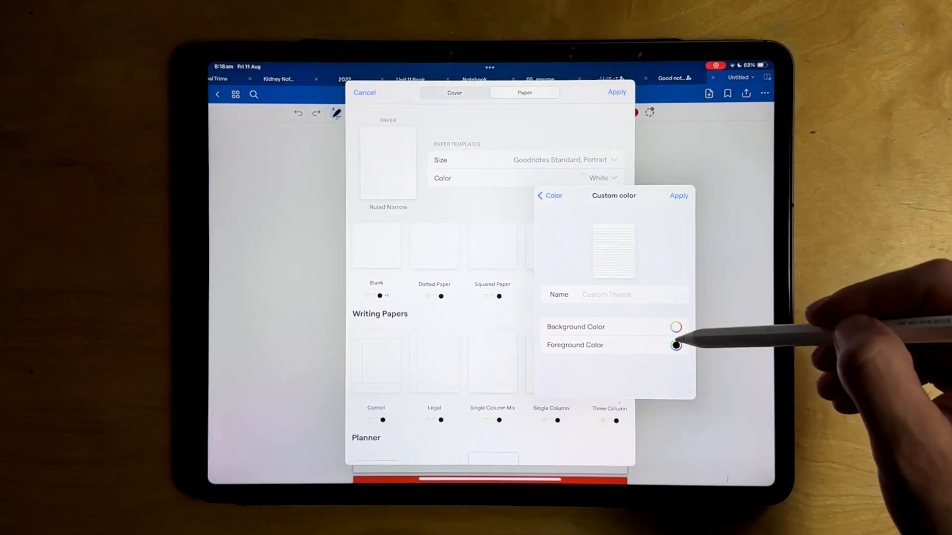
Pick a custom background or foreground colour swatch for the page's paper theme
click(676, 327)
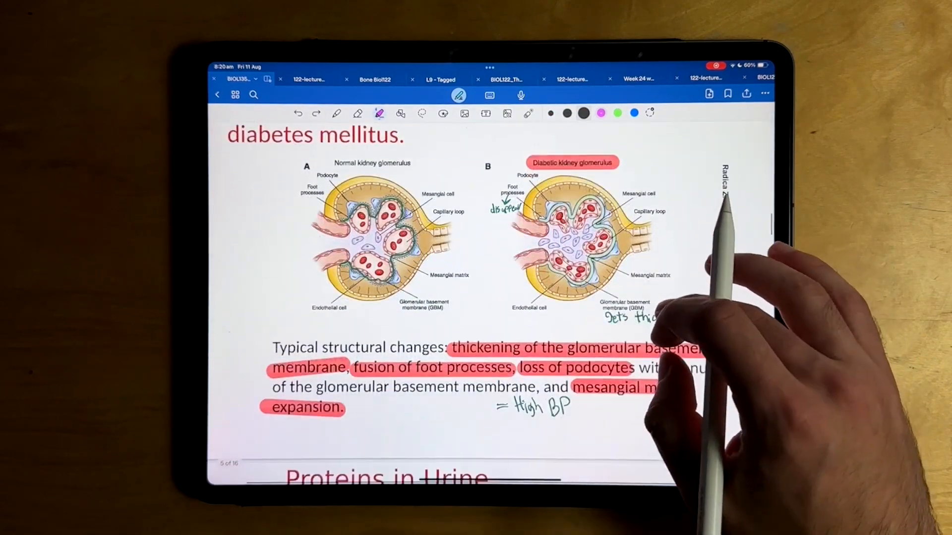
Scroll down the glomerulus slide to view its highlights and handwritten notes
scroll(down, 3)
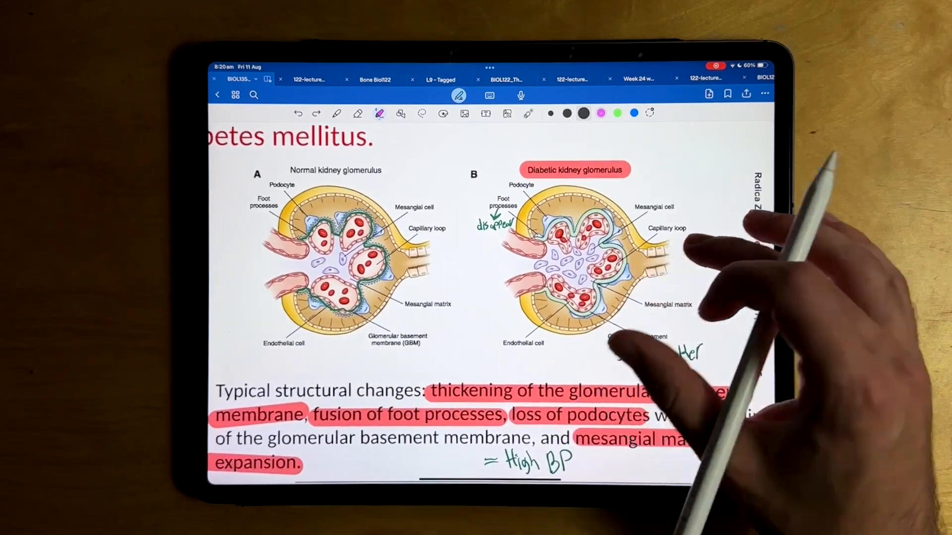